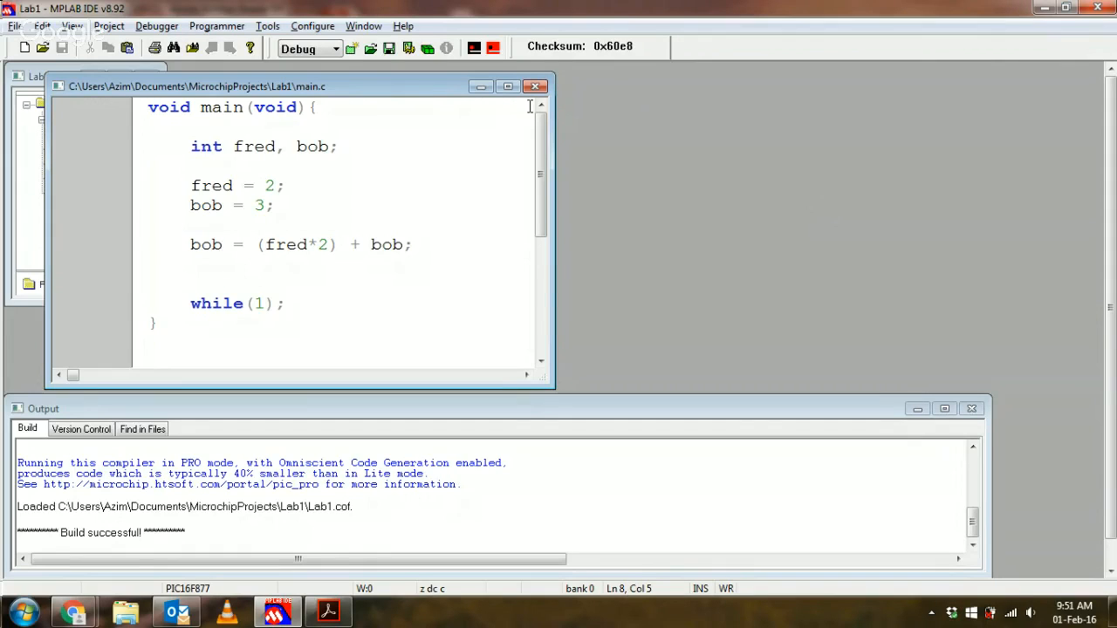
mouse_move(258, 123)
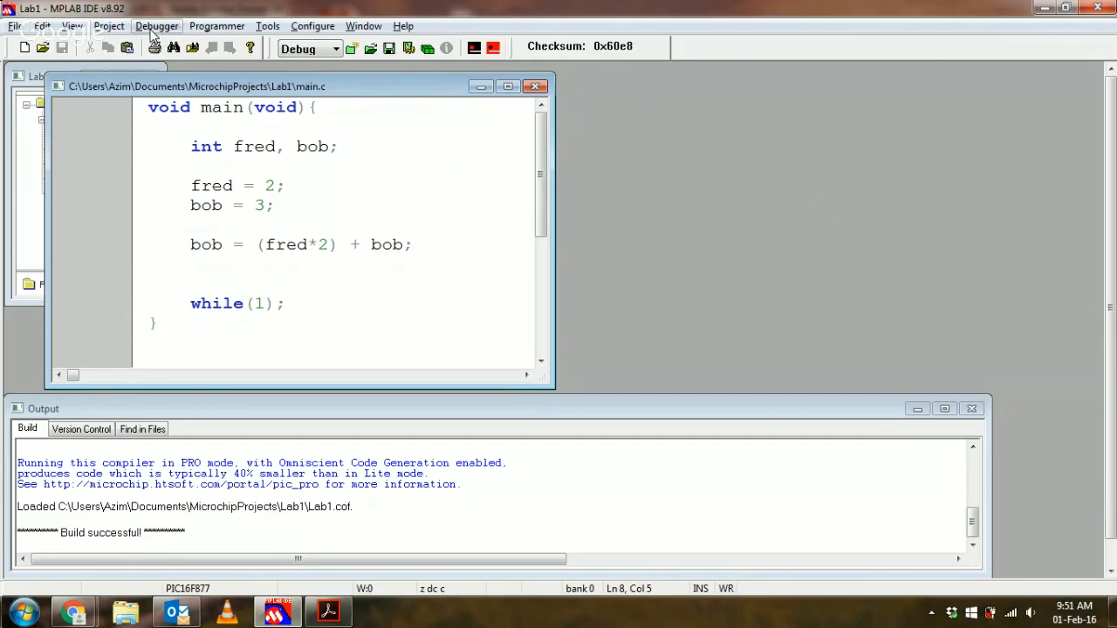
Select MPLAB SIM as the debugger from Debugger > Select Tool
left_click(156, 25)
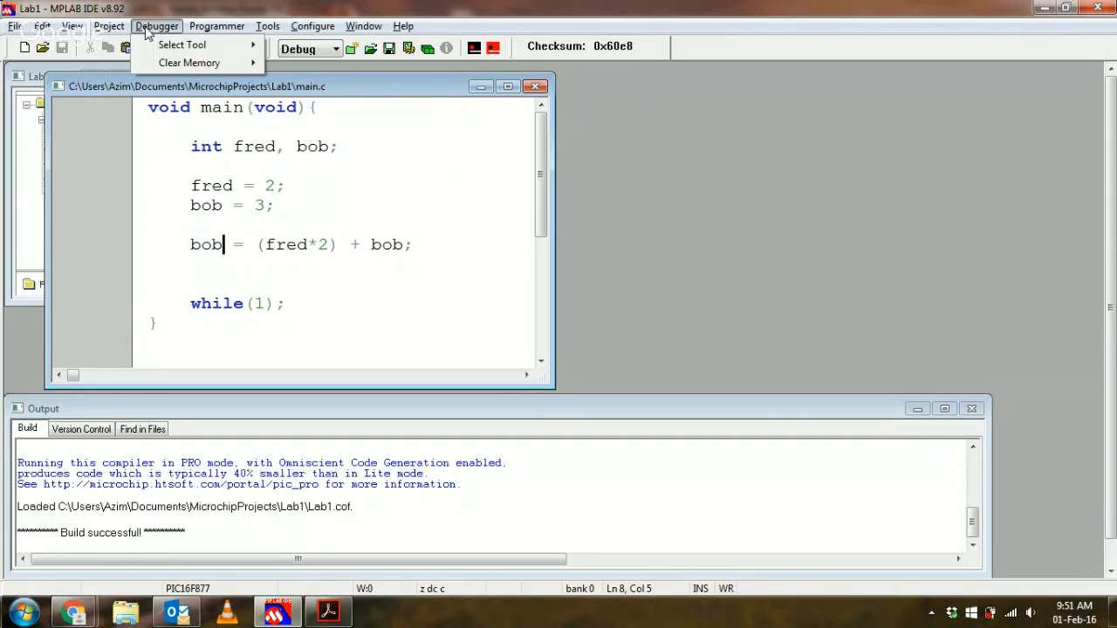
left_click(181, 45)
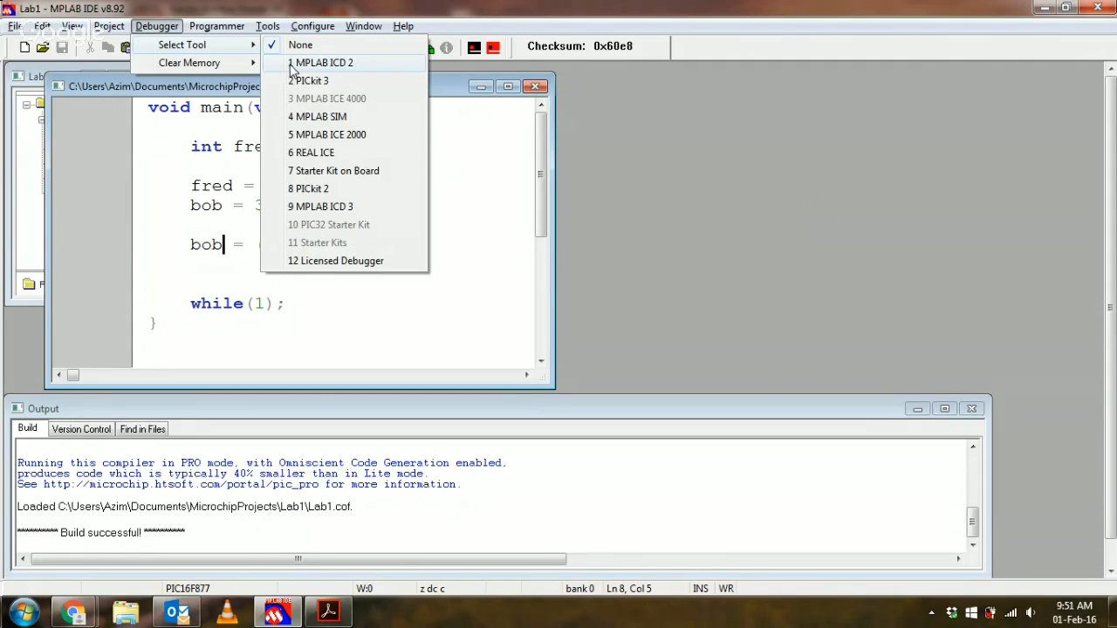
mouse_move(323, 116)
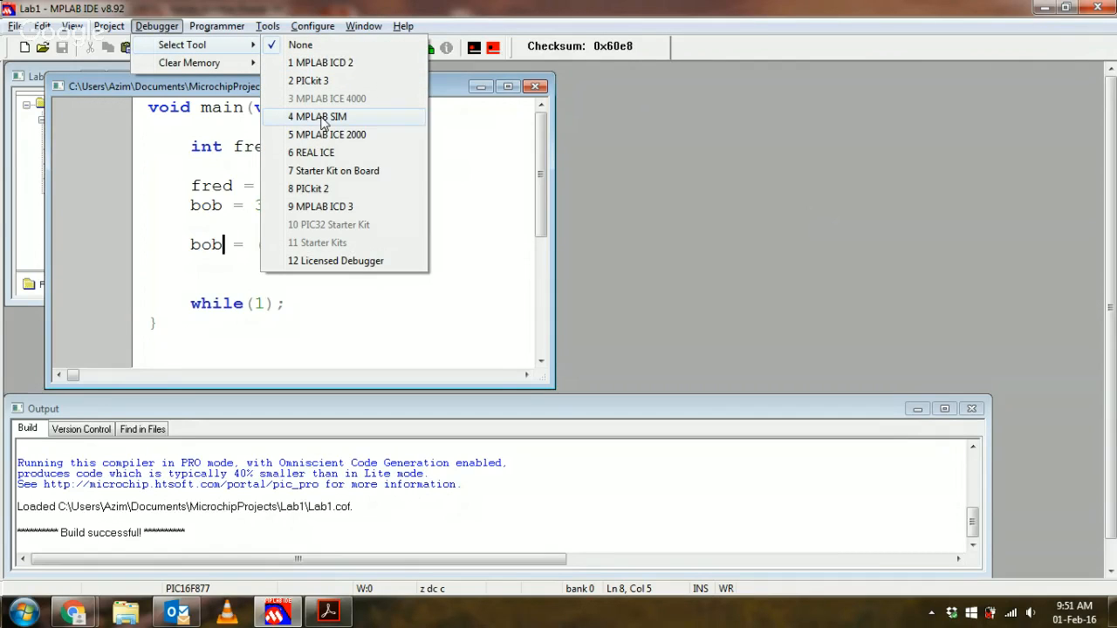
left_click(317, 116)
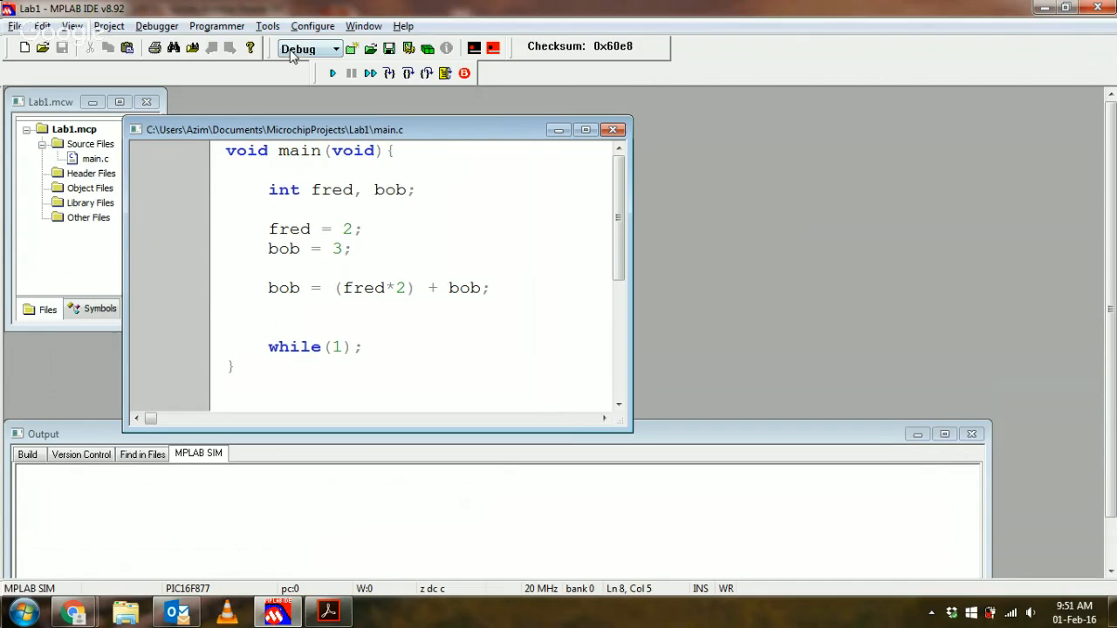
mouse_move(450, 118)
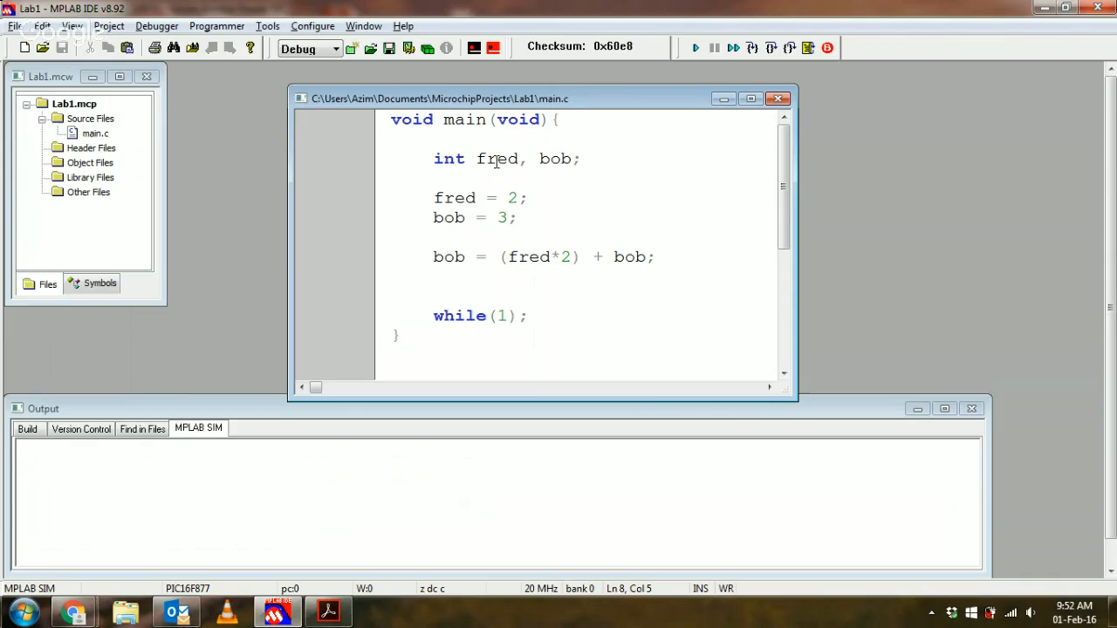
mouse_move(493, 200)
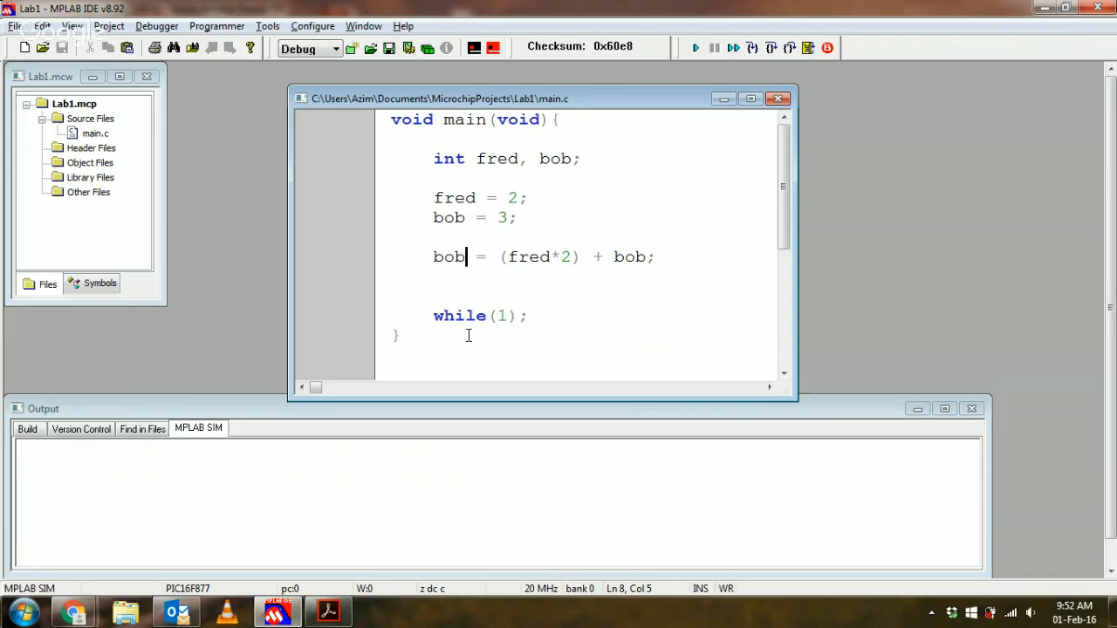
mouse_move(494, 305)
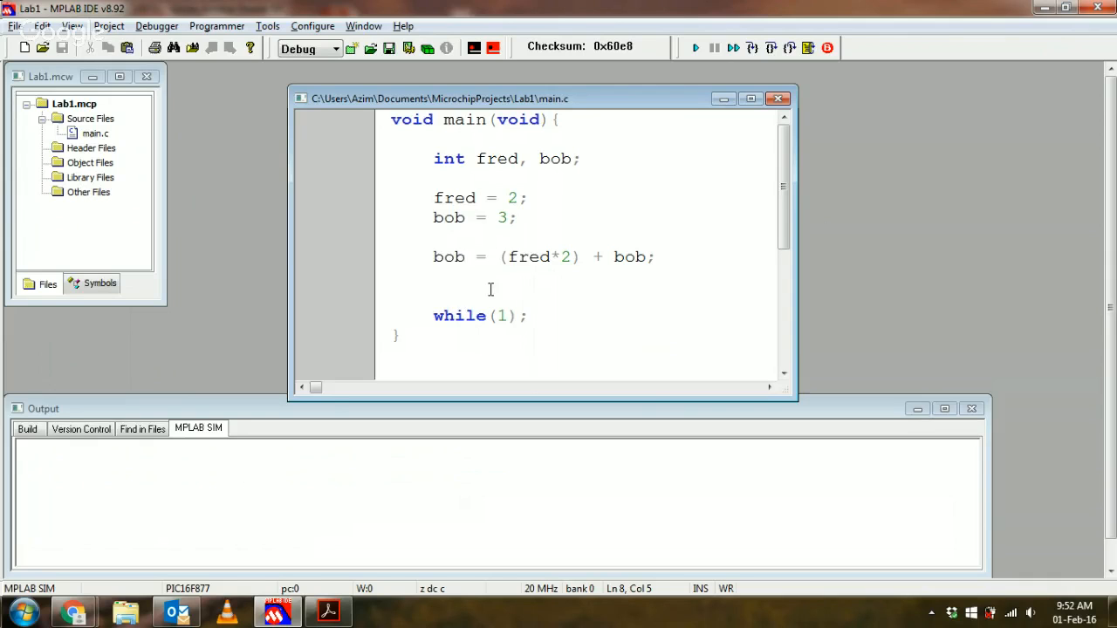
mouse_move(474, 48)
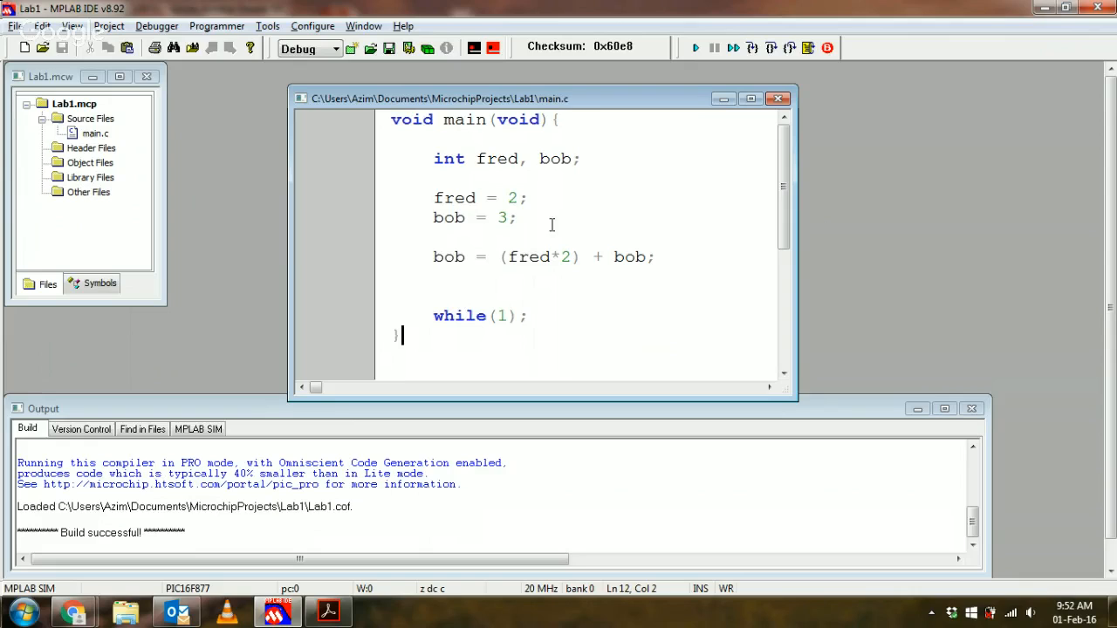
mouse_move(388, 251)
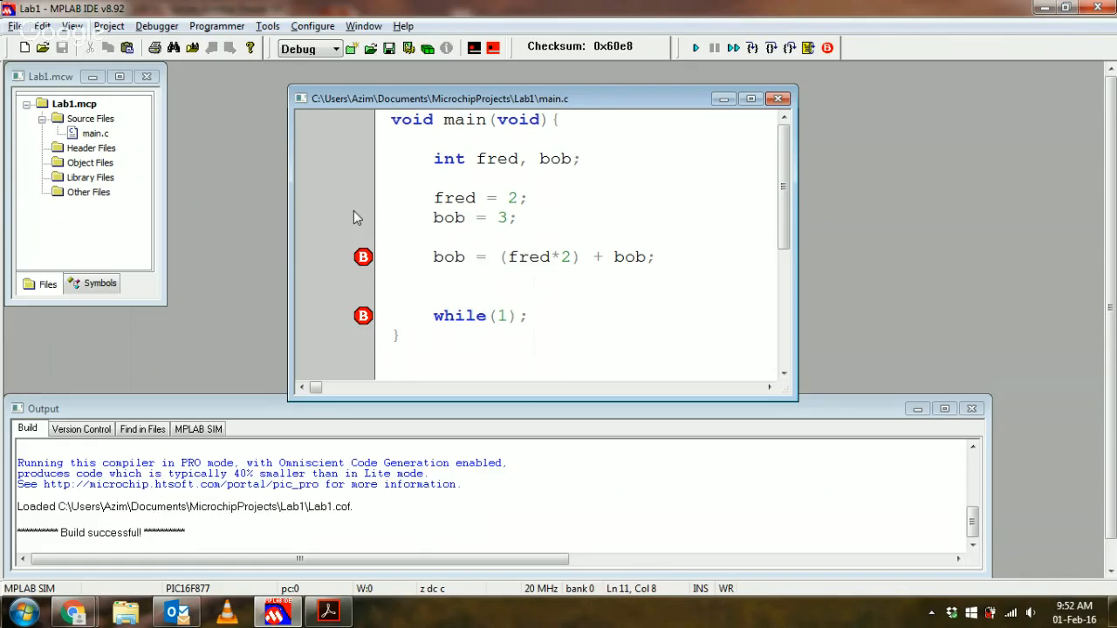
Toggle a breakpoint on the bob = 3 line on and back off
left_click(363, 218)
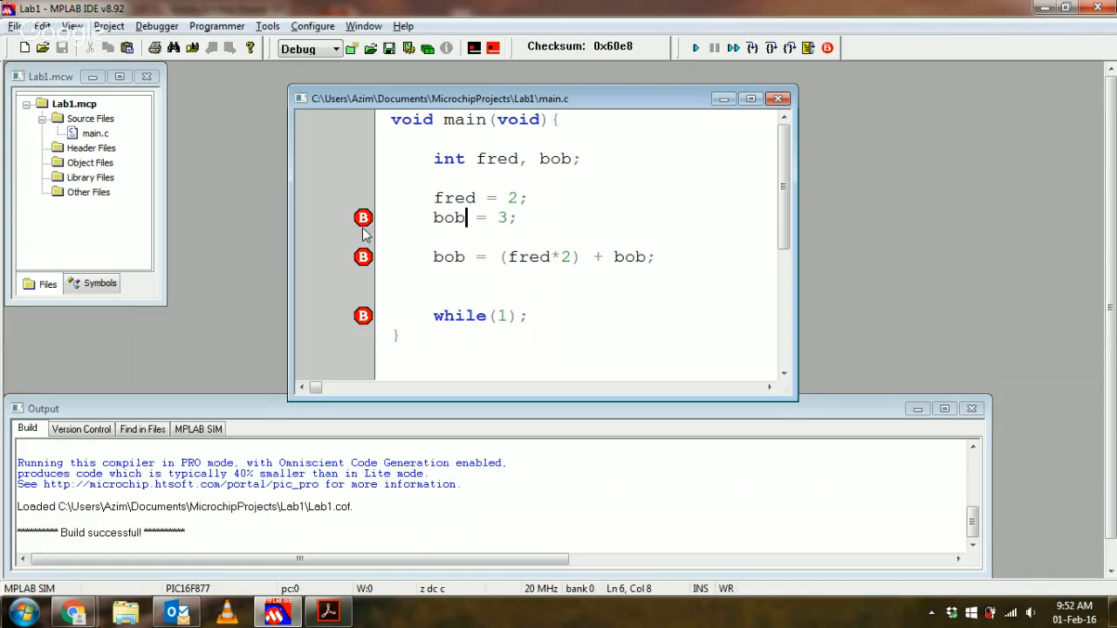
left_click(363, 218)
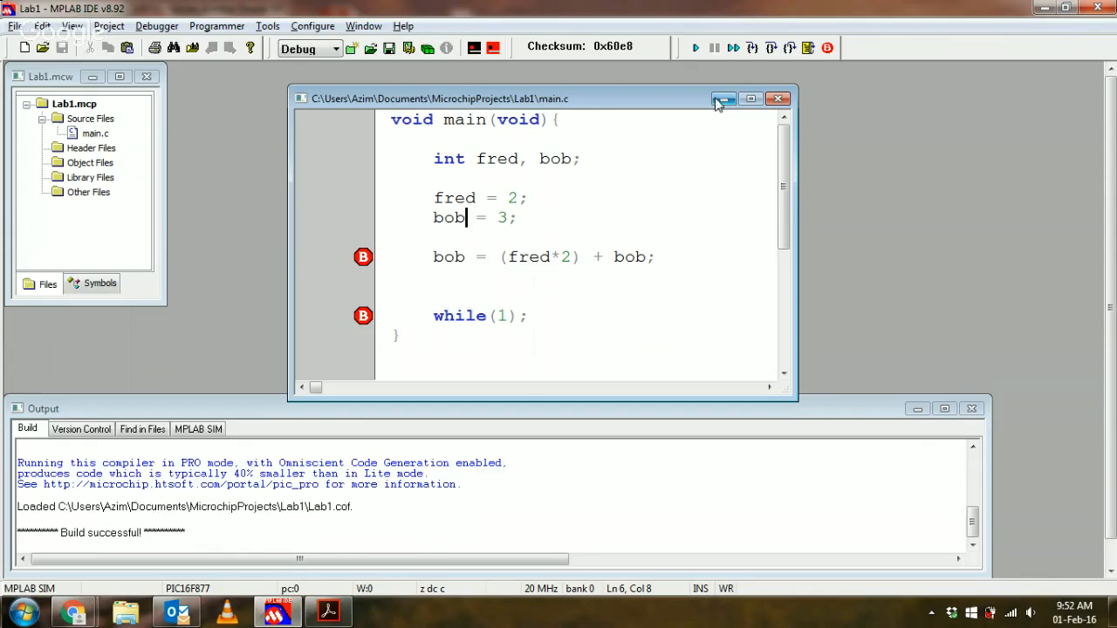
mouse_move(752, 48)
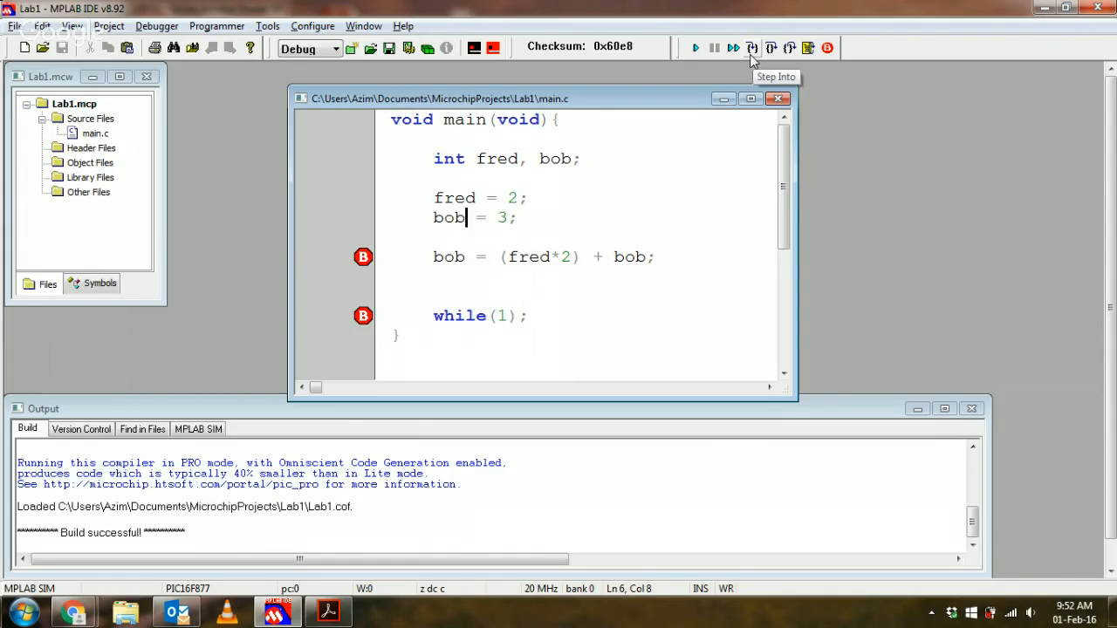
mouse_move(769, 48)
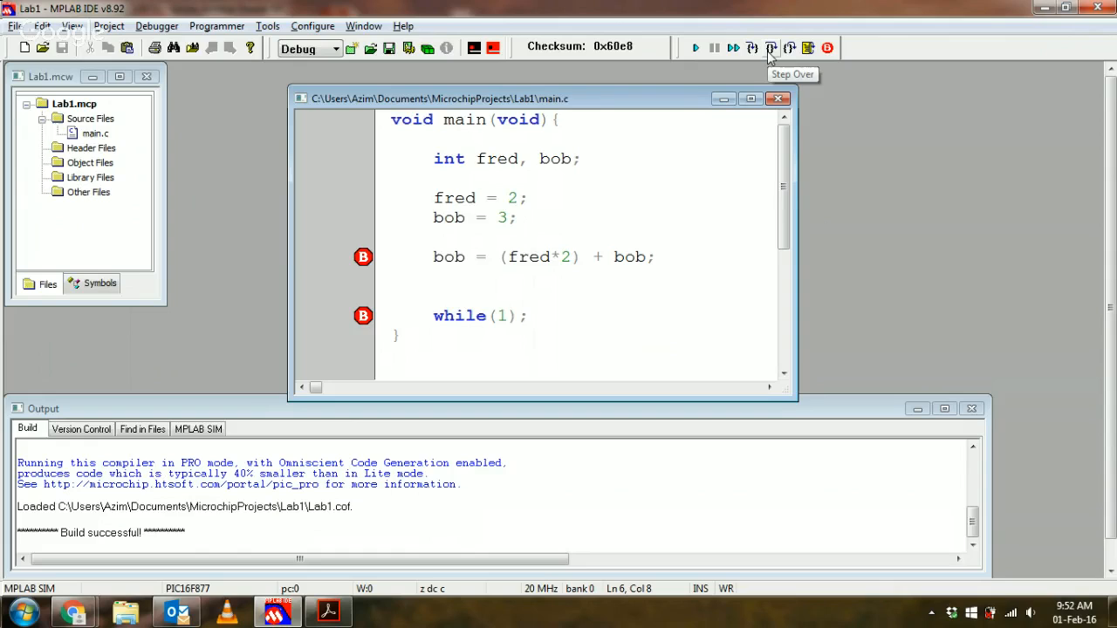
mouse_move(790, 48)
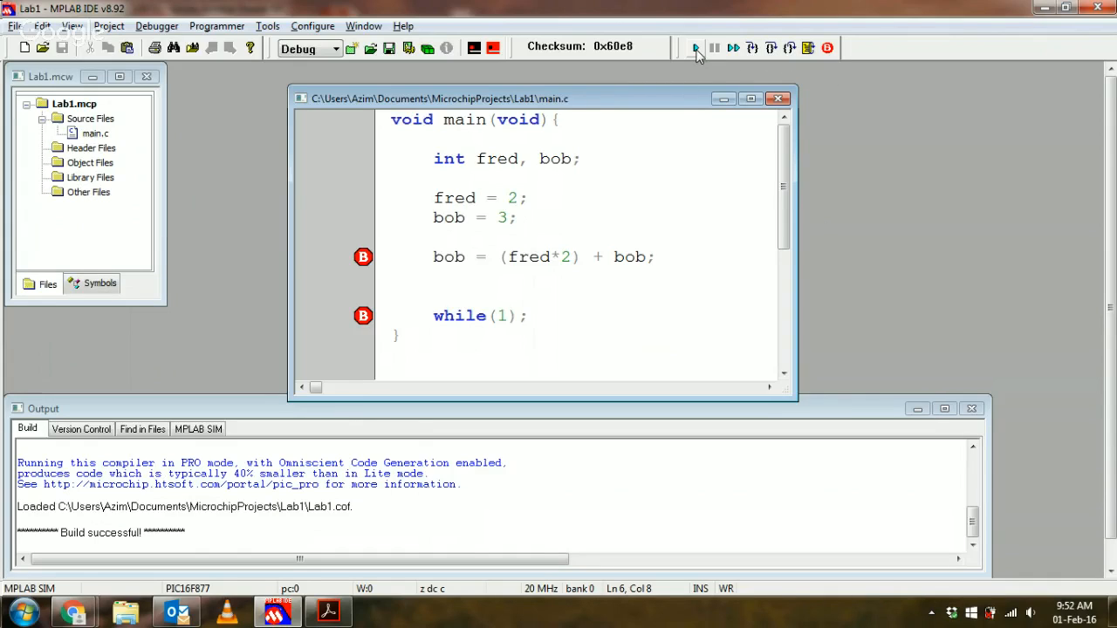
mouse_move(695, 48)
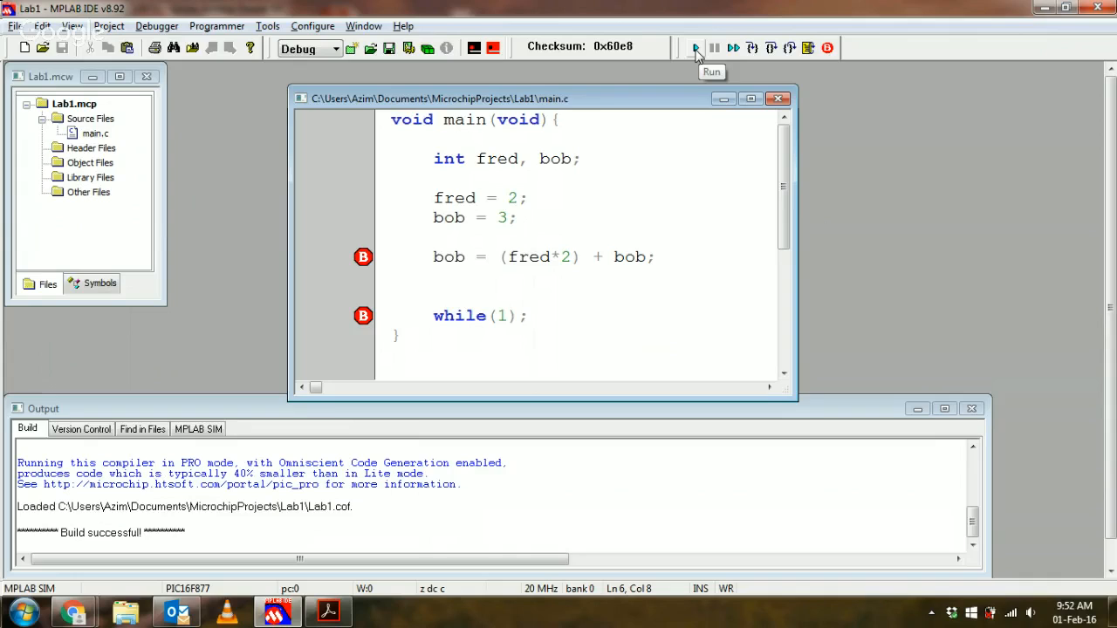
mouse_move(733, 48)
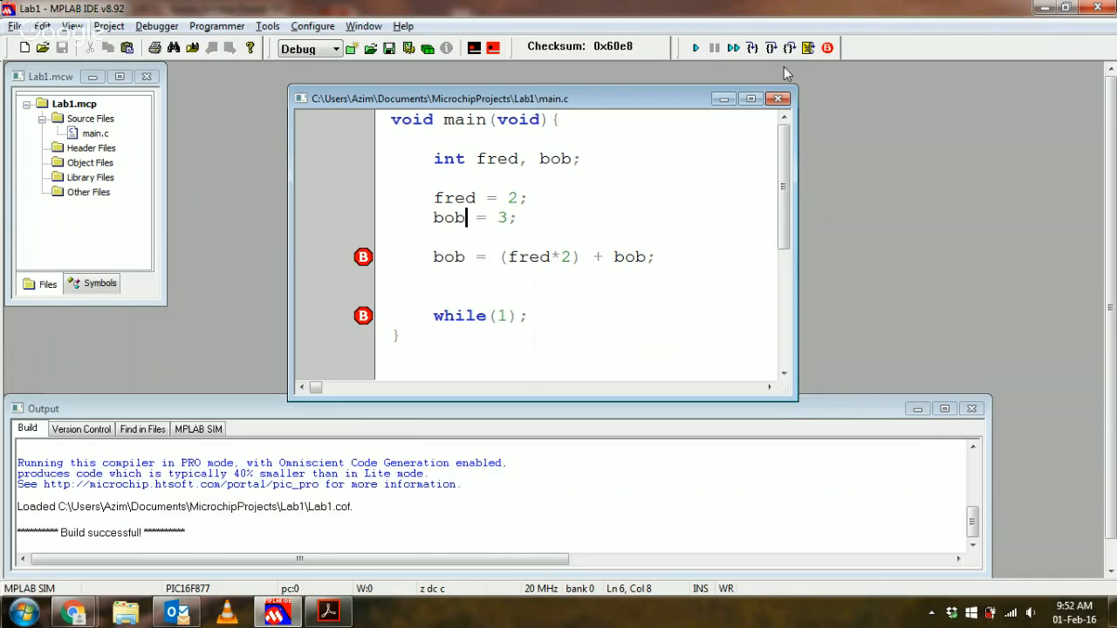
mouse_move(807, 48)
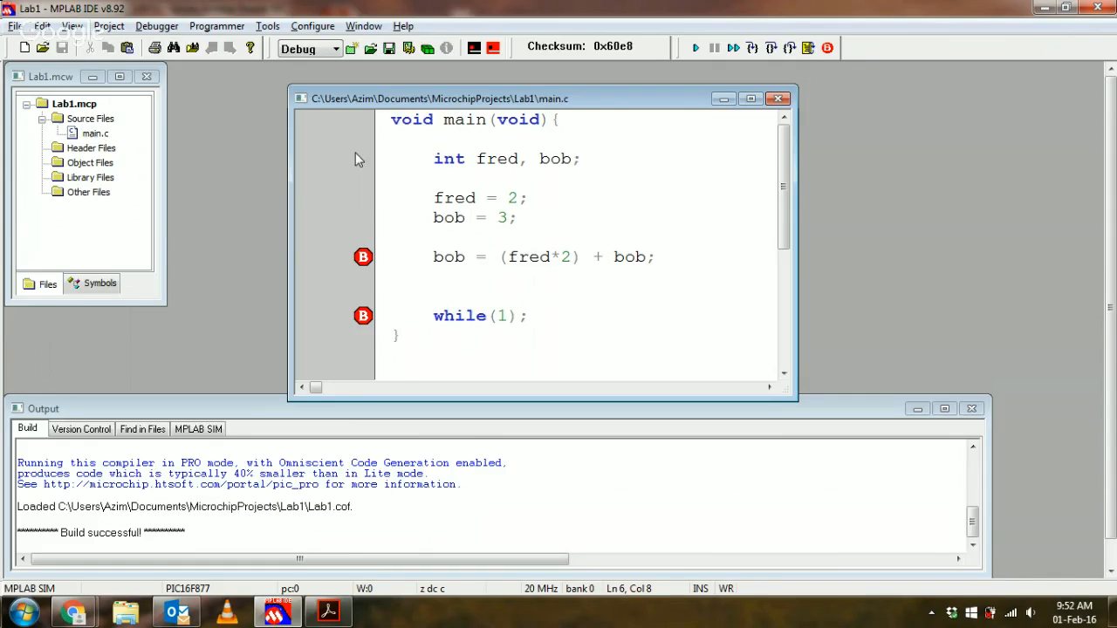
mouse_move(685, 44)
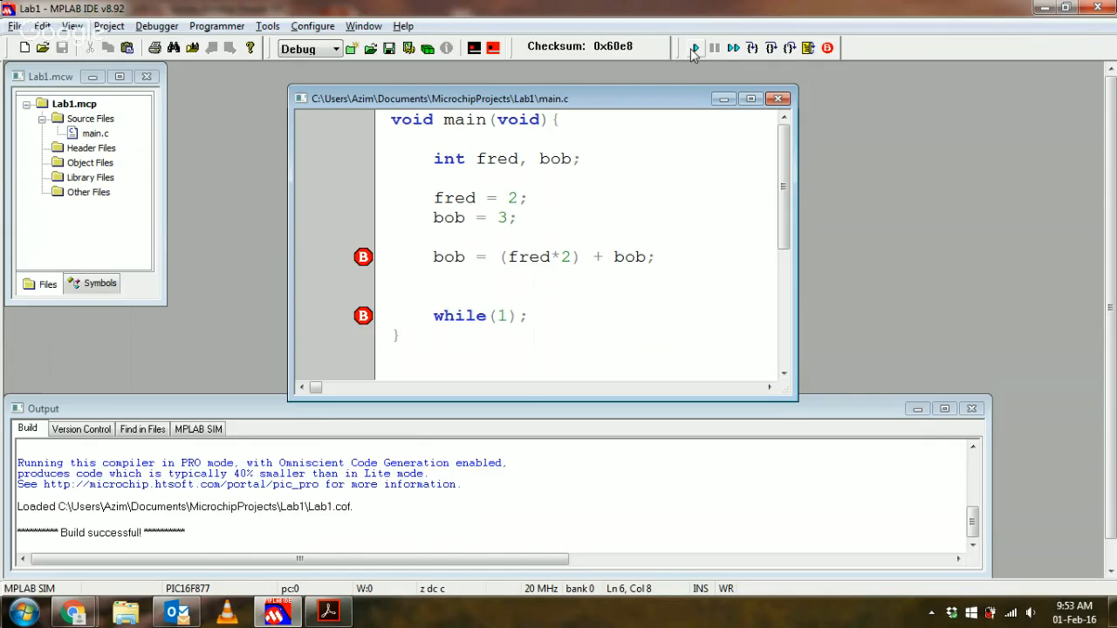
mouse_move(695, 48)
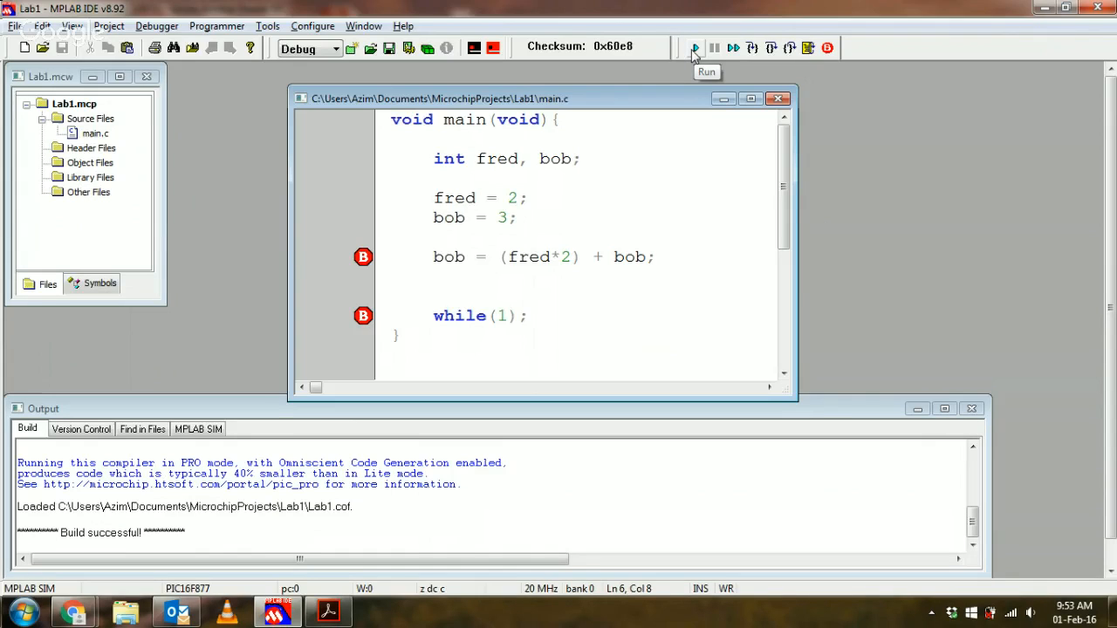
Run to the bob = (fred*2) + bob breakpoint and shift main.c left
left_click(696, 47)
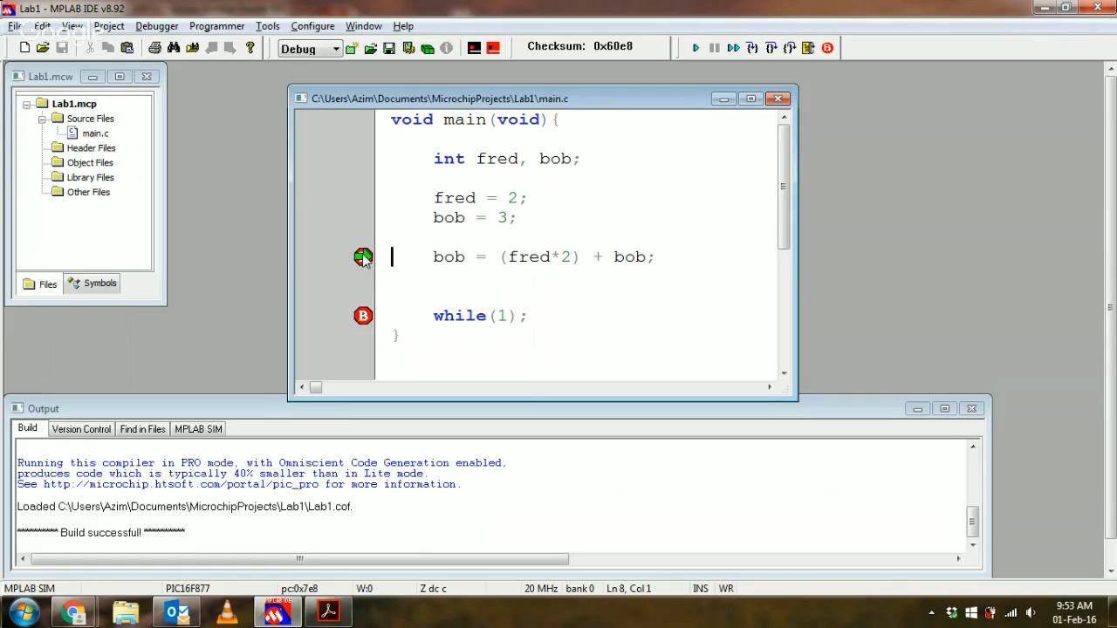
mouse_move(352, 182)
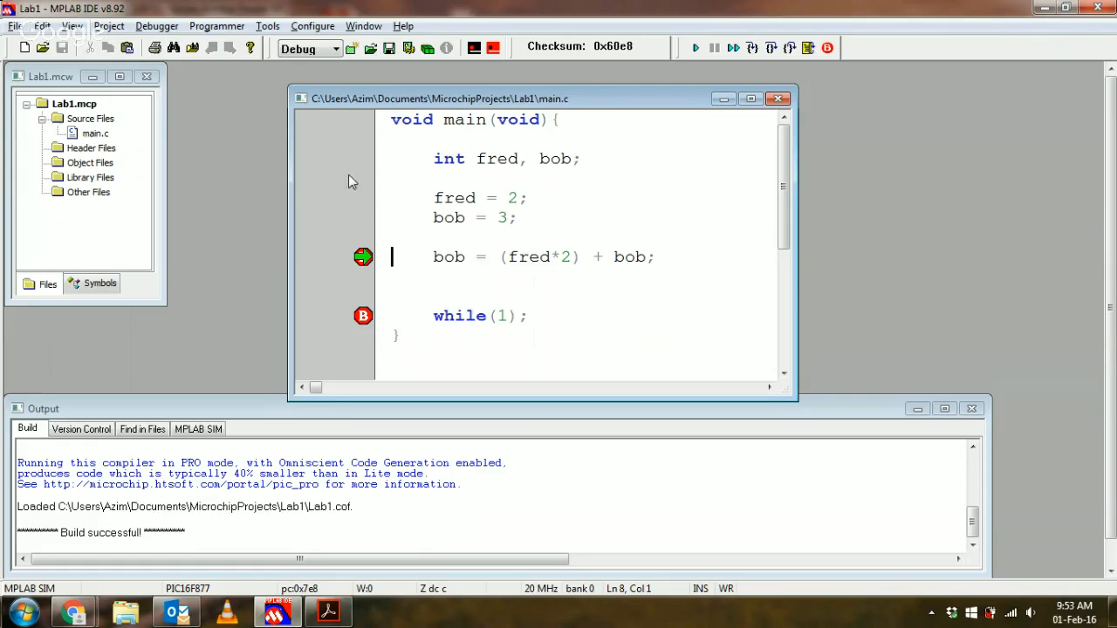
mouse_move(364, 270)
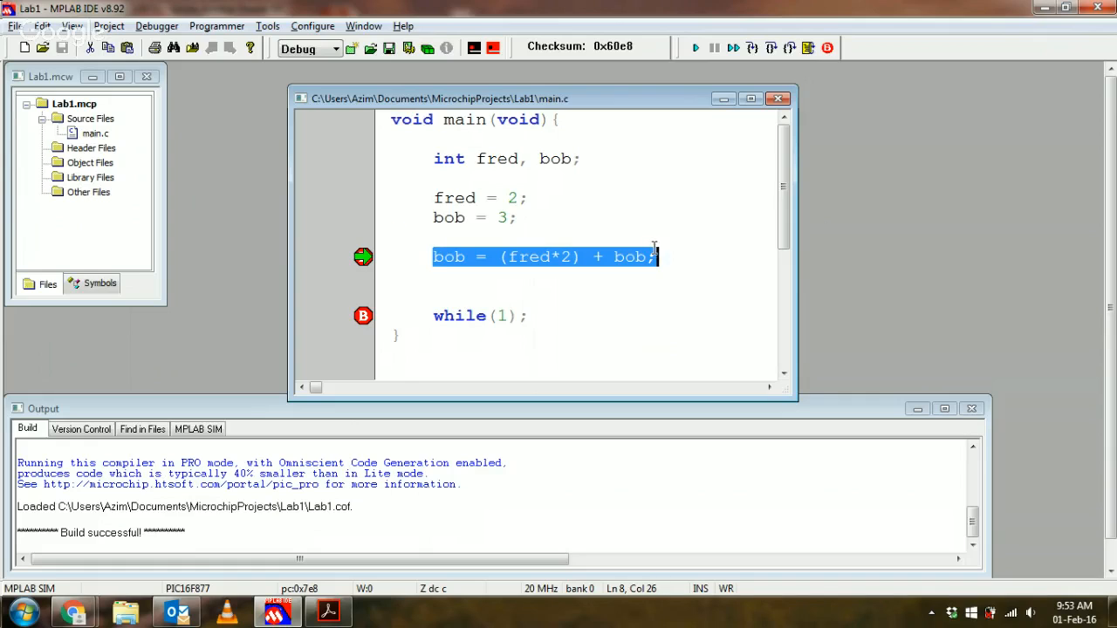
mouse_move(500, 315)
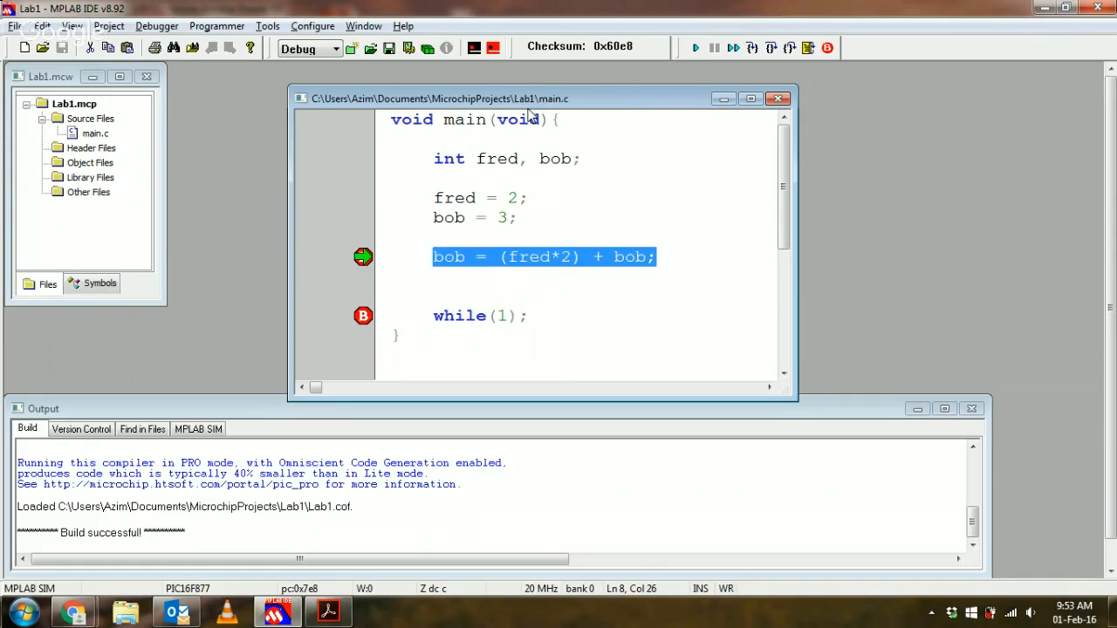
left_click_drag(524, 98, 445, 114)
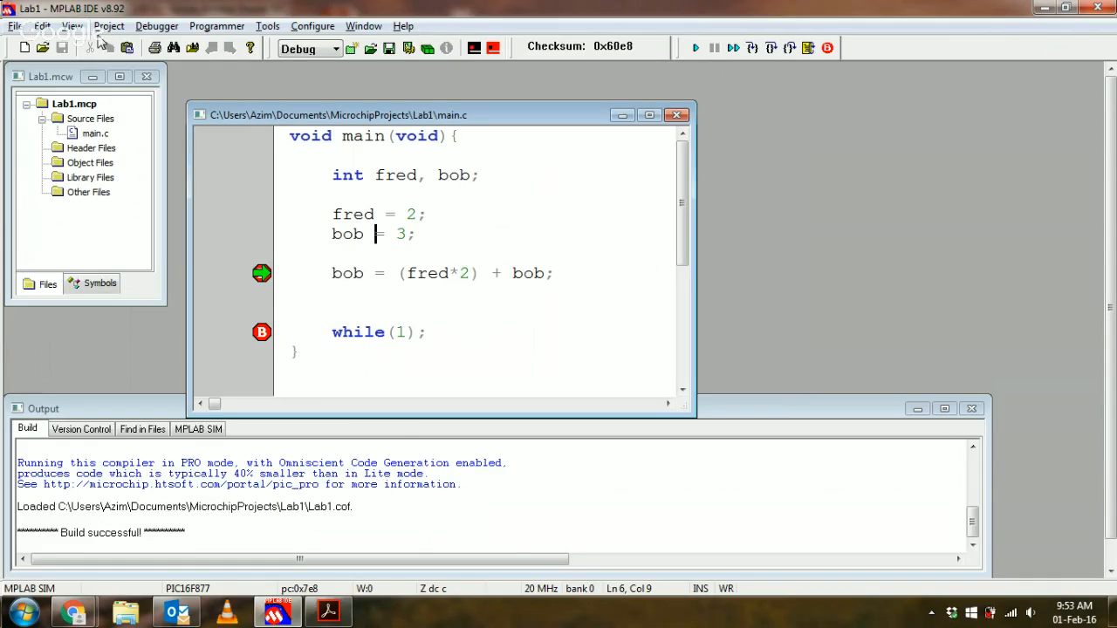
Open the Watch window from the View menu
left_click(71, 25)
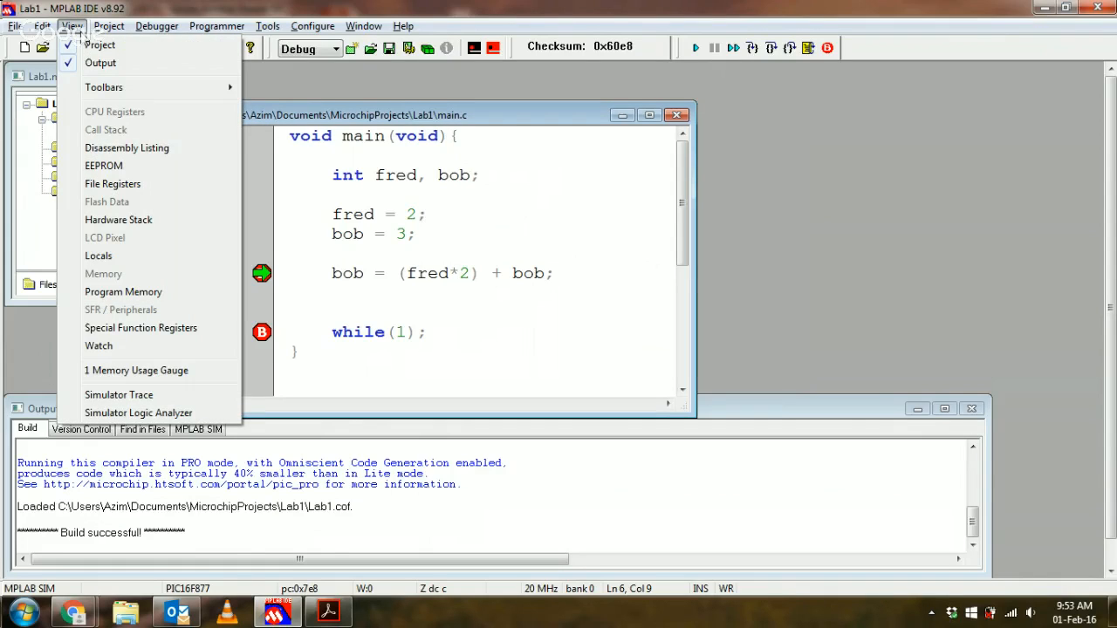
mouse_move(98, 345)
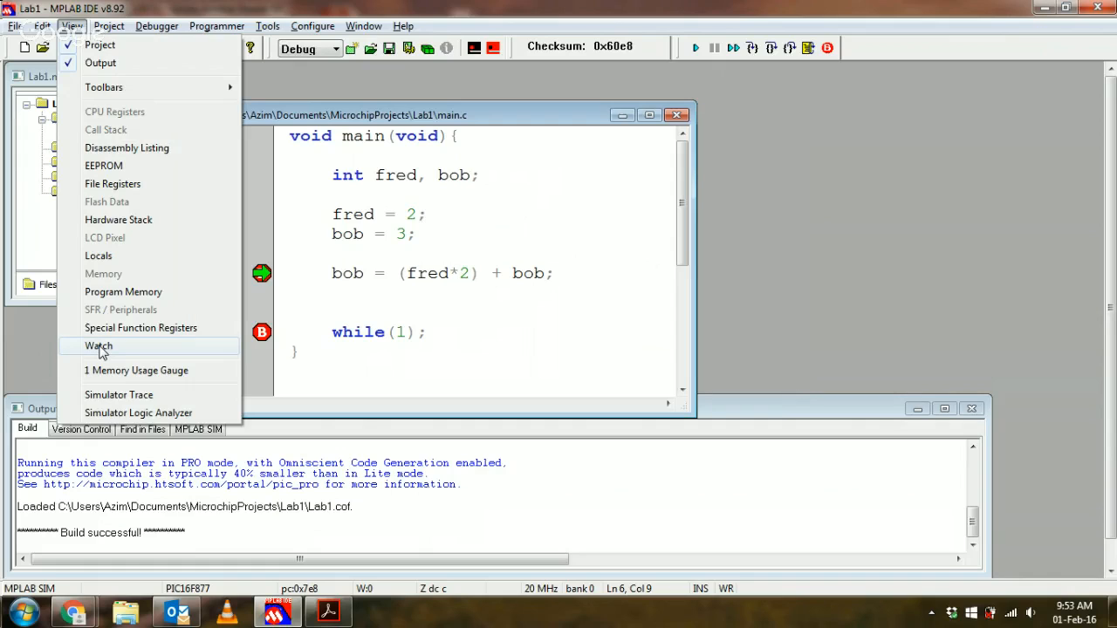
left_click(98, 345)
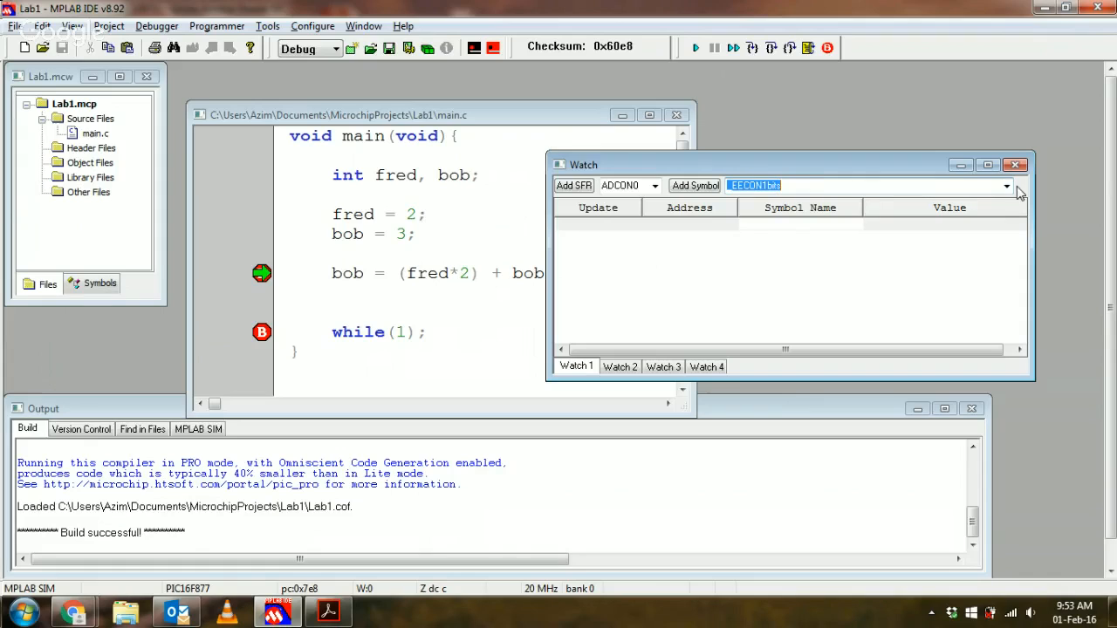
Add main@bob and main@fred to the Watch list and select main@bob
type("main@bob")
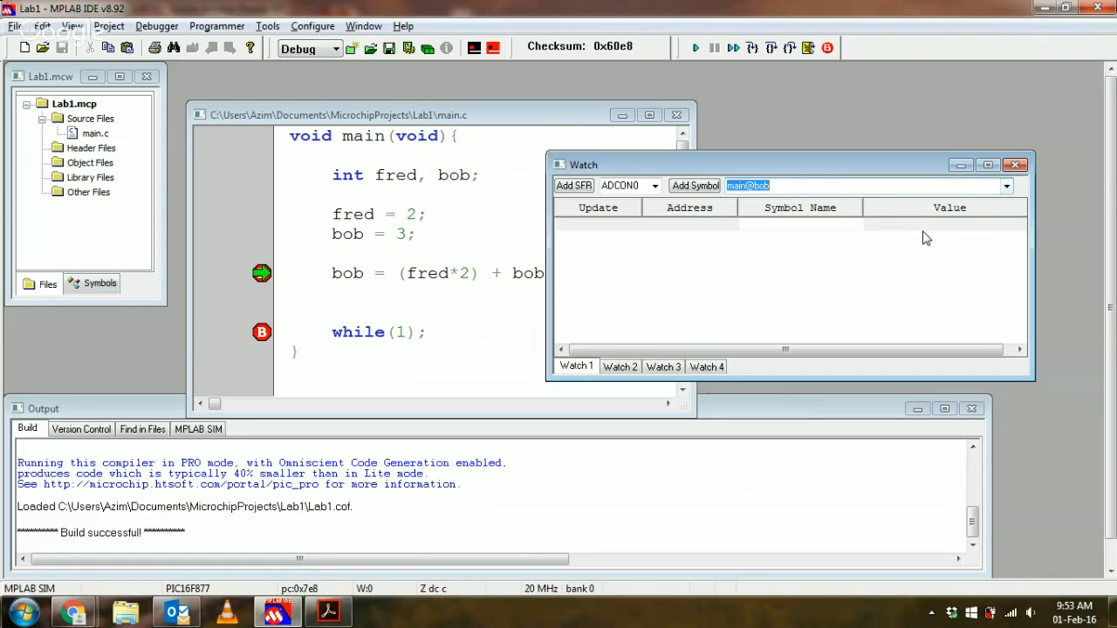
left_click(695, 185)
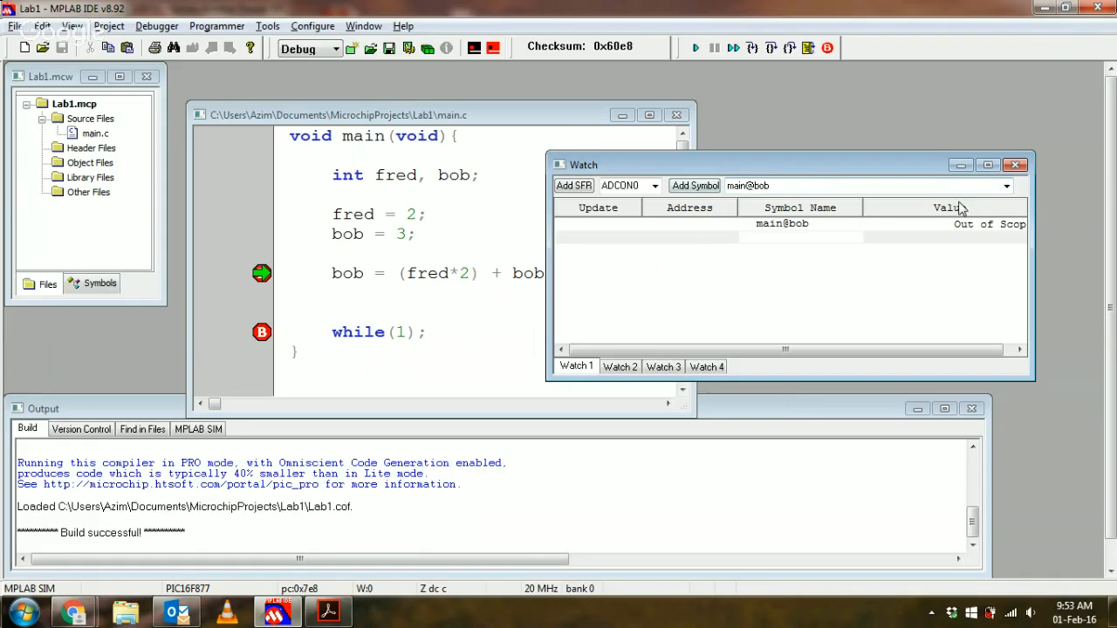
left_click(1006, 185)
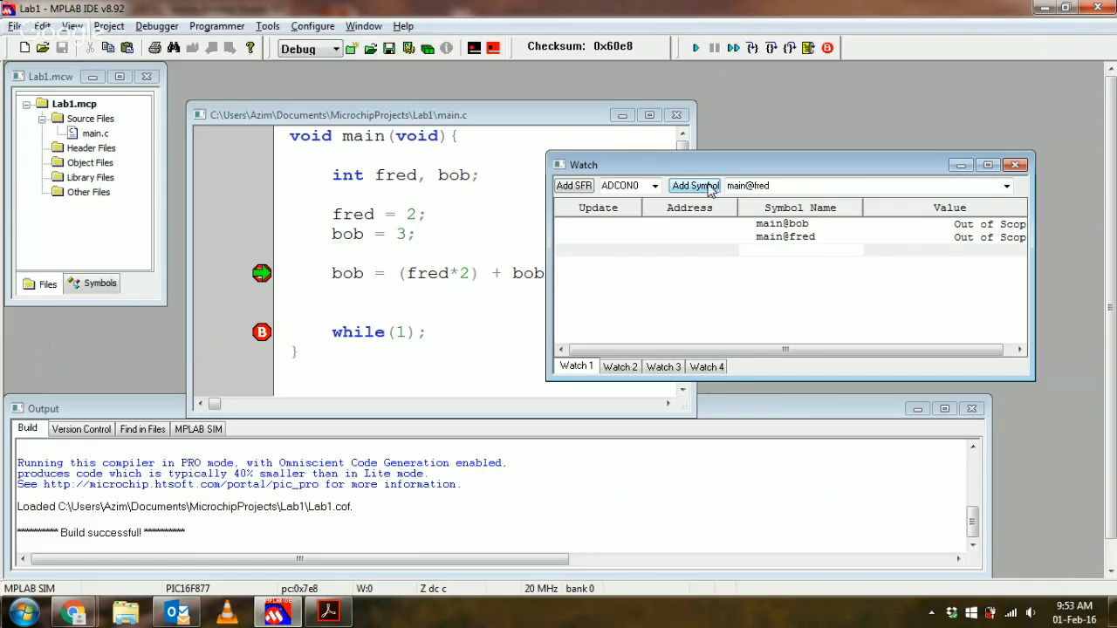
mouse_move(925, 228)
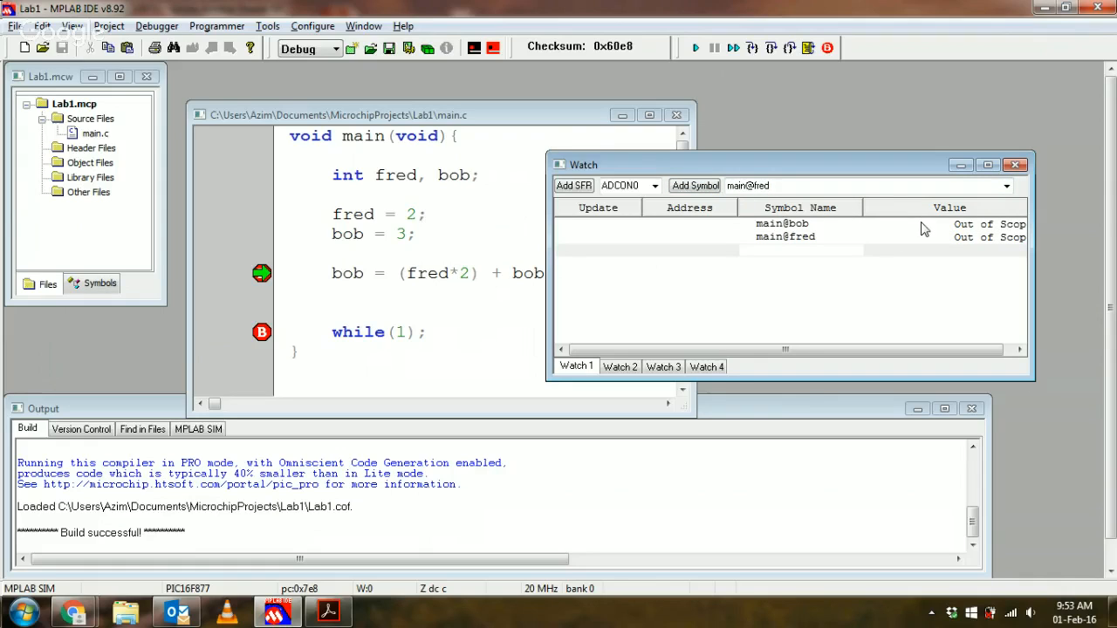
left_click(782, 224)
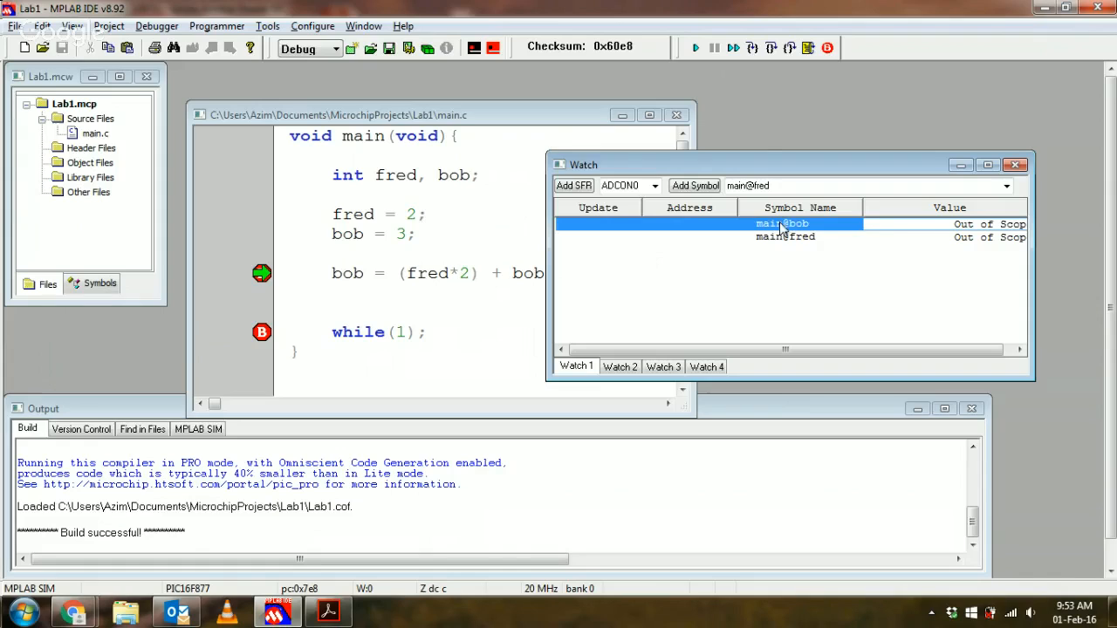
mouse_move(752, 48)
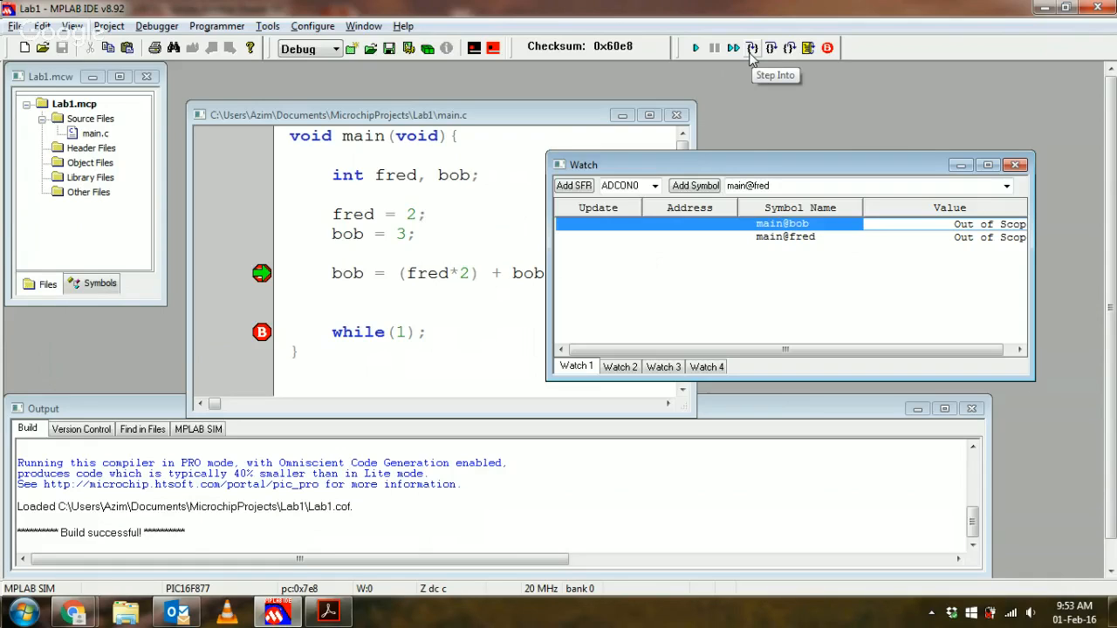
mouse_move(771, 48)
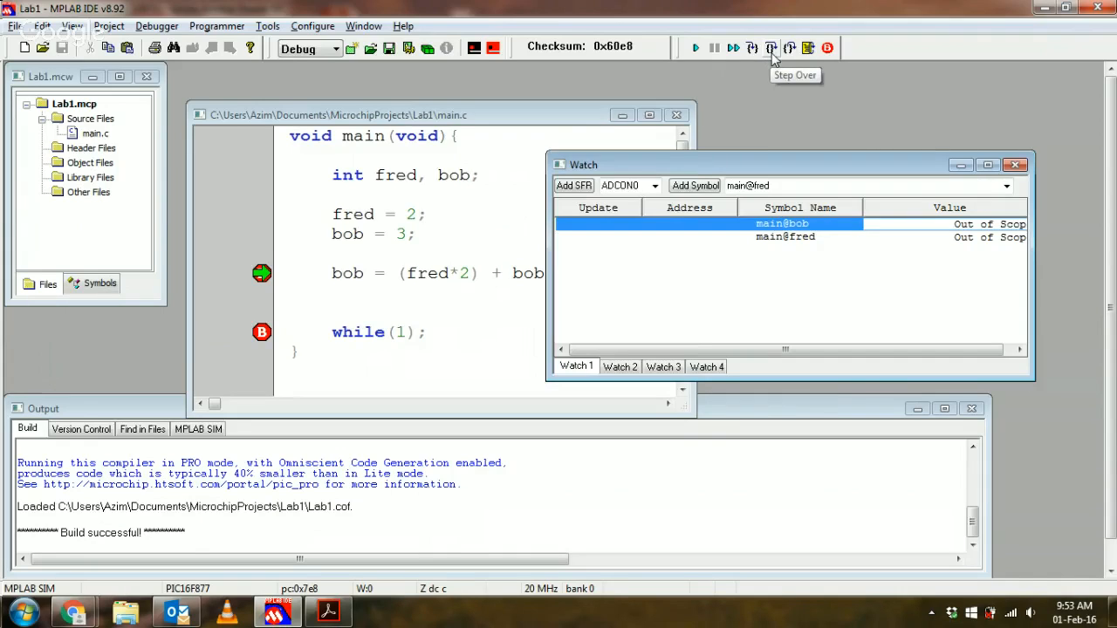
Step over the assignment so Watch shows bob 0x0007 and fred 0x0002
left_click(771, 48)
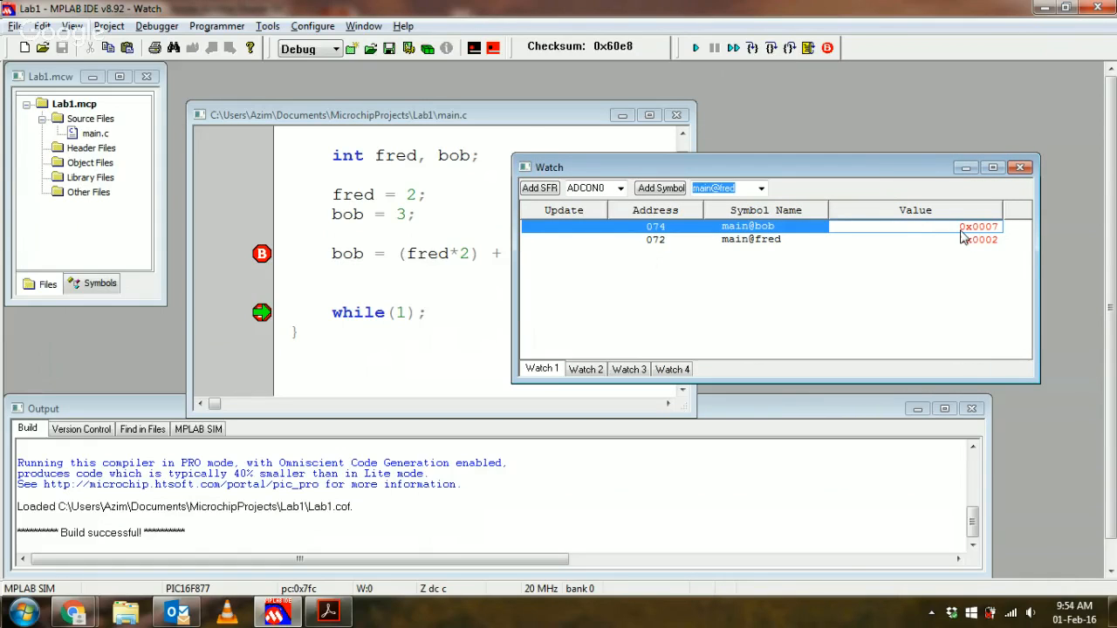
mouse_move(924, 233)
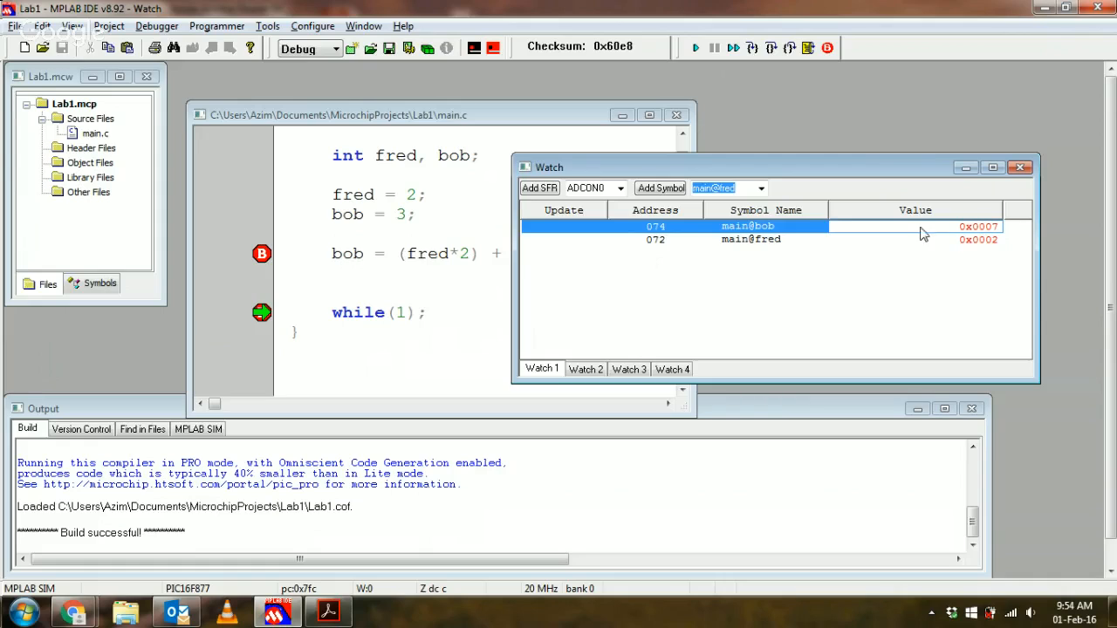
mouse_move(981, 238)
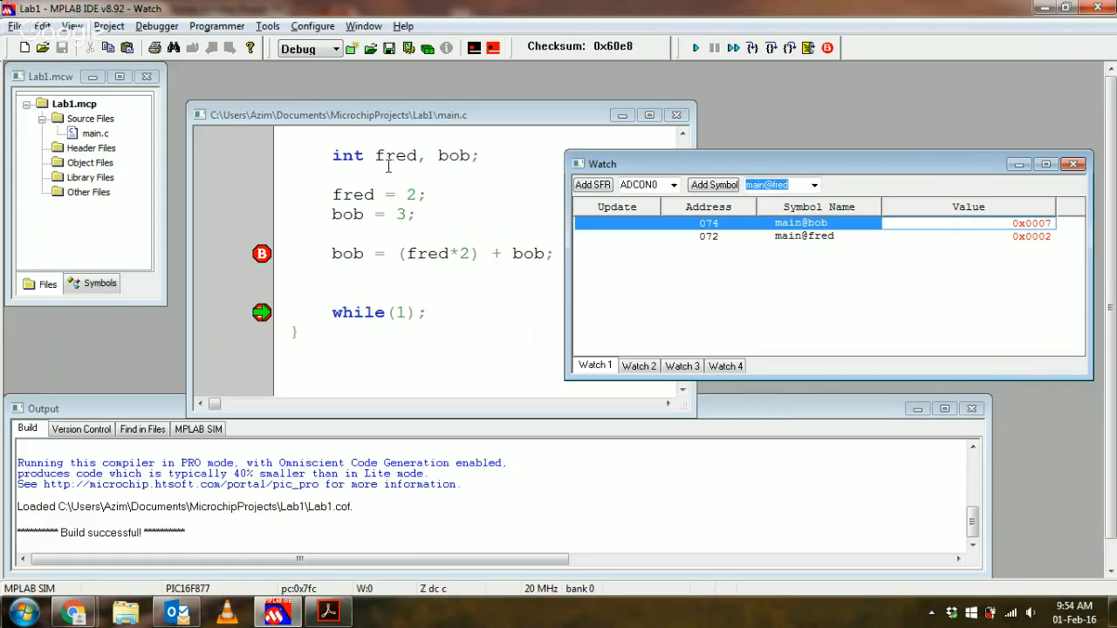
mouse_move(406, 192)
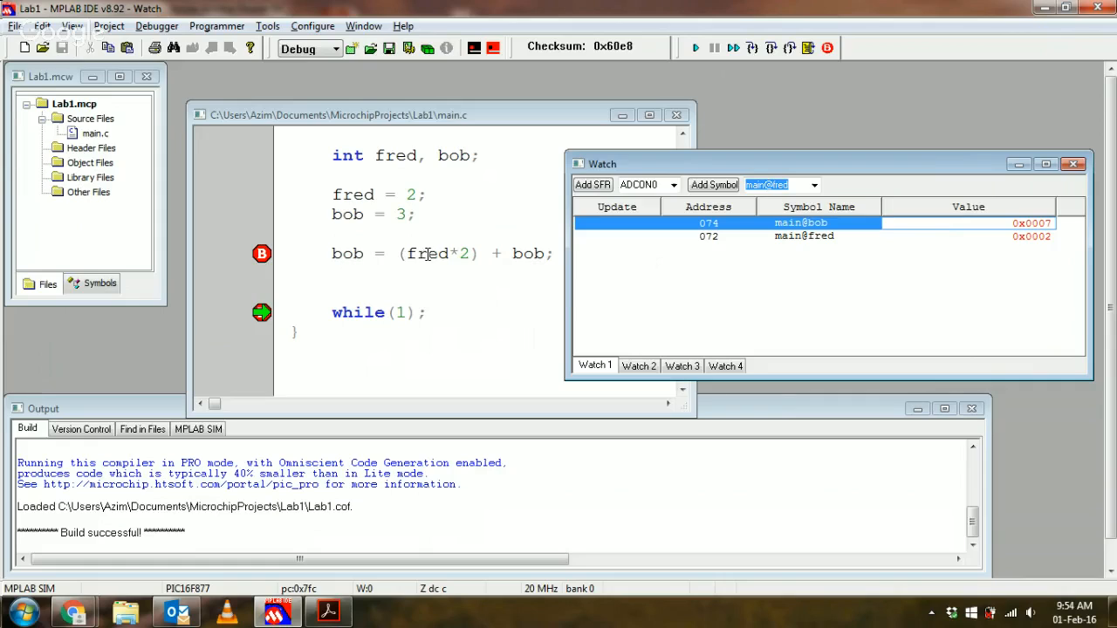
mouse_move(358, 245)
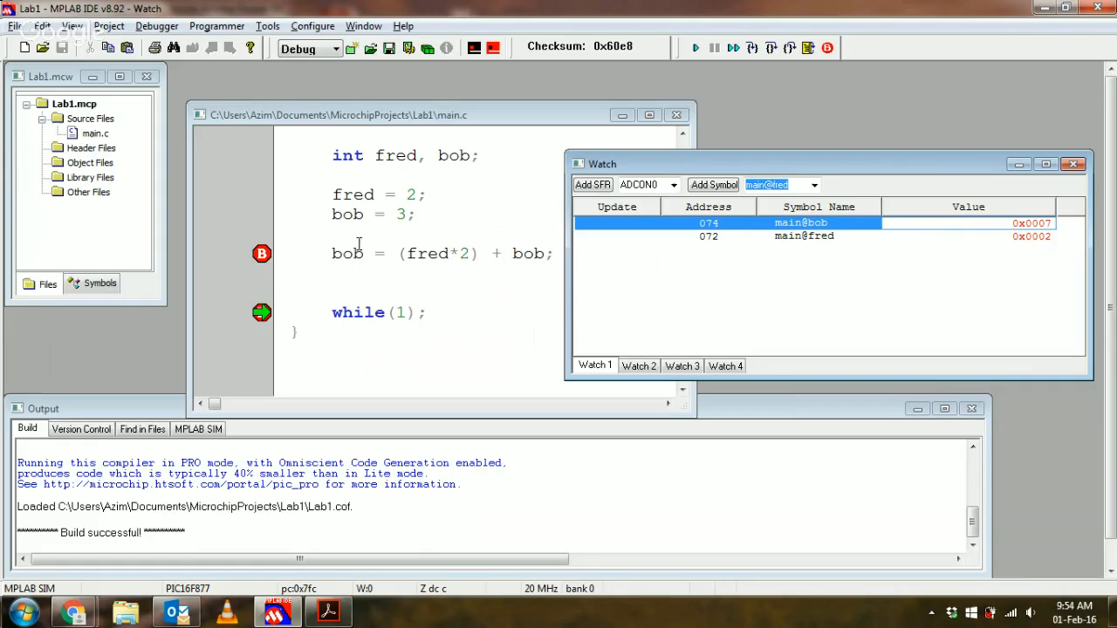
mouse_move(403, 311)
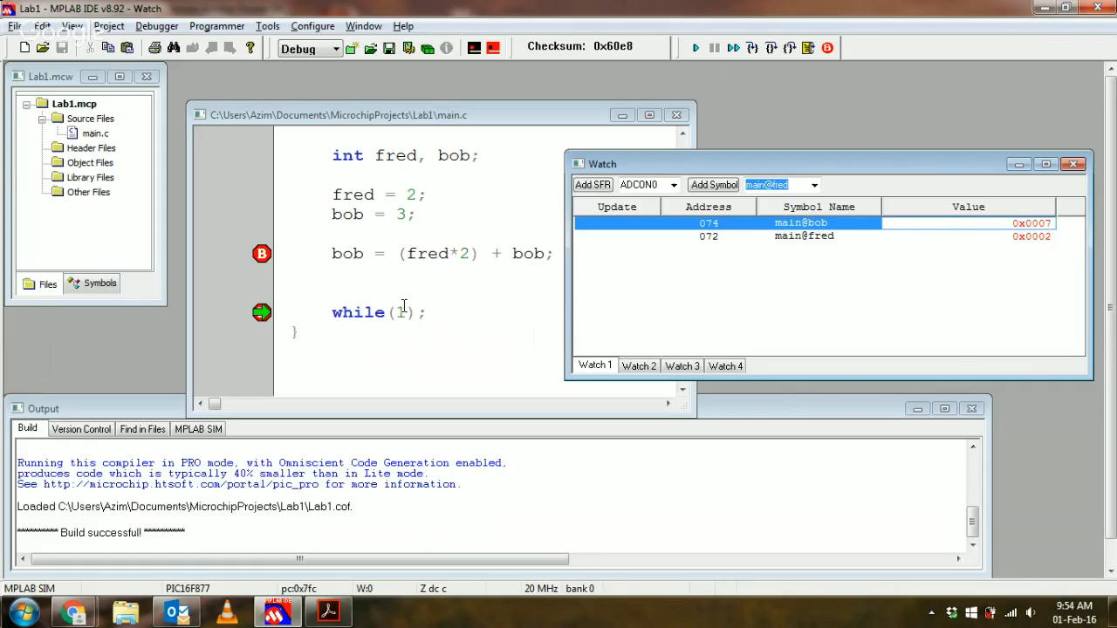